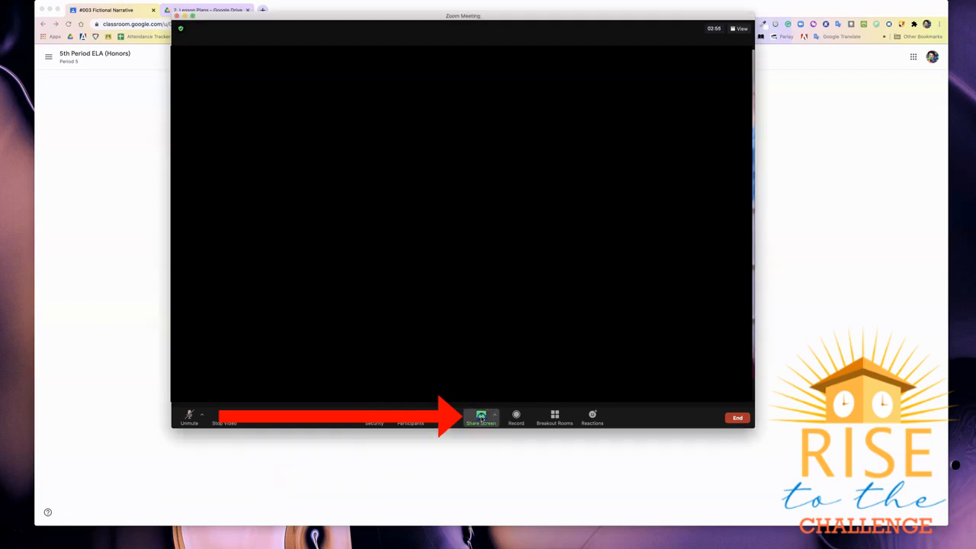
# - Start a Portion of Screen share with Share computer sound enabled
pyautogui.click(480, 417)
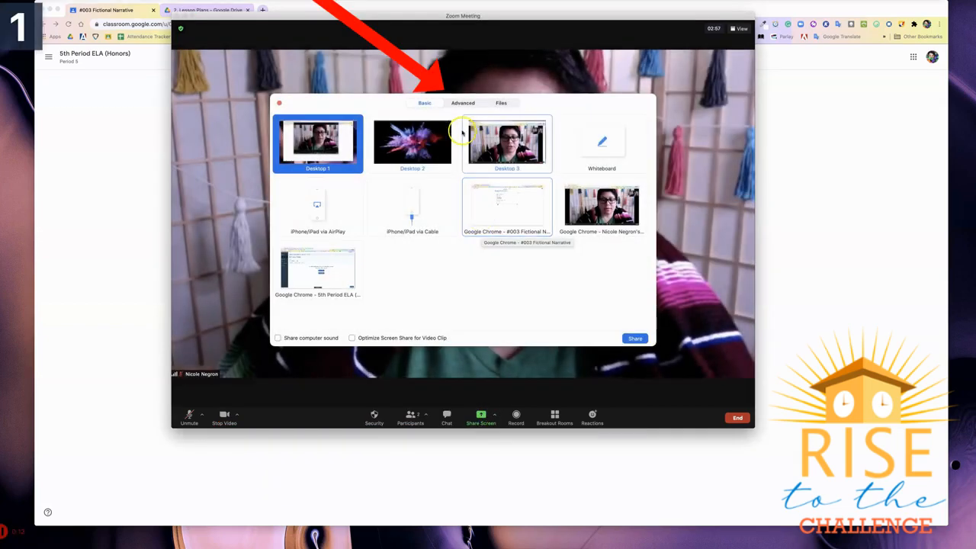
pyautogui.click(463, 103)
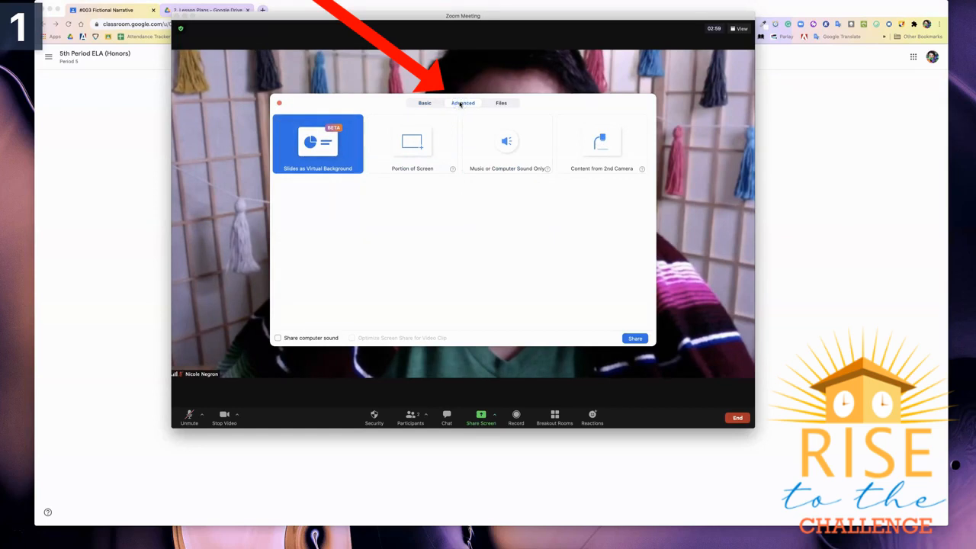
pyautogui.click(412, 143)
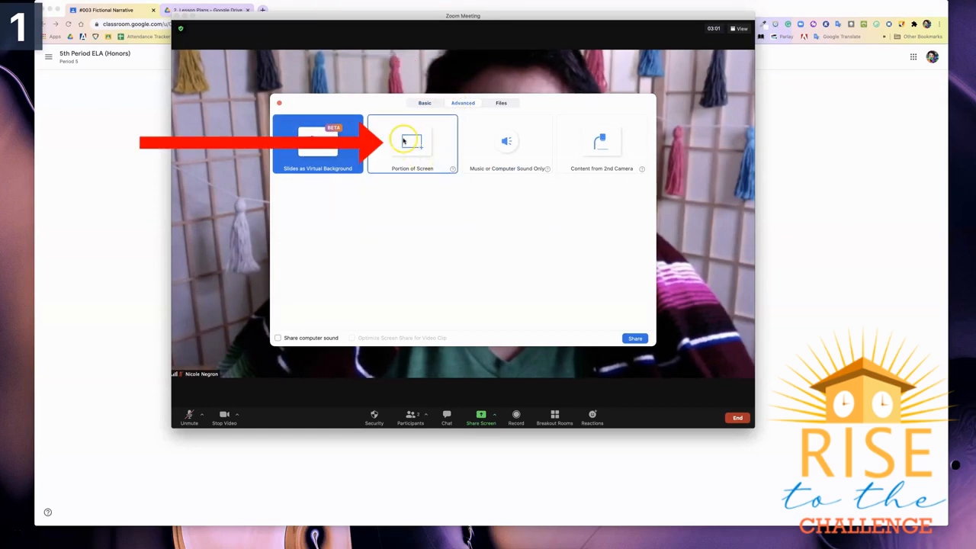
pyautogui.click(412, 144)
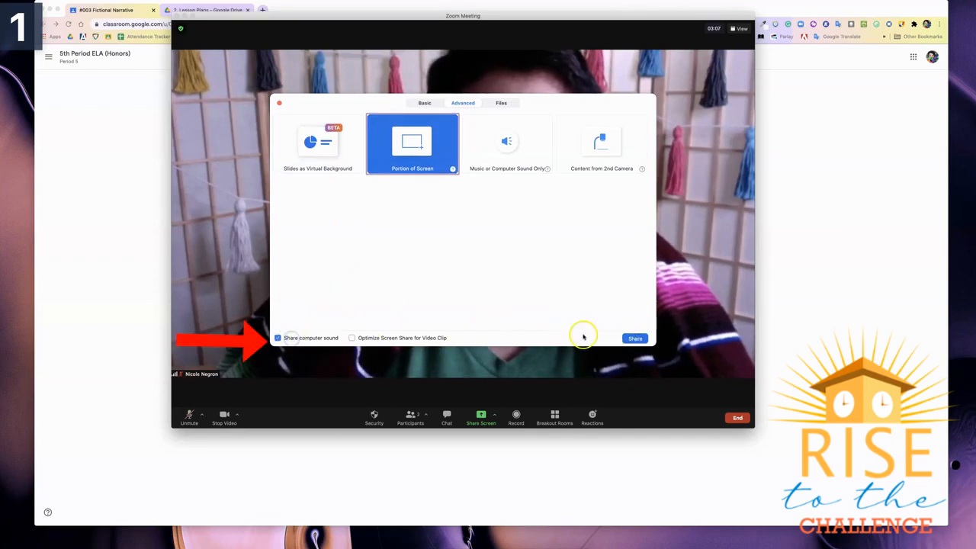
pyautogui.click(634, 338)
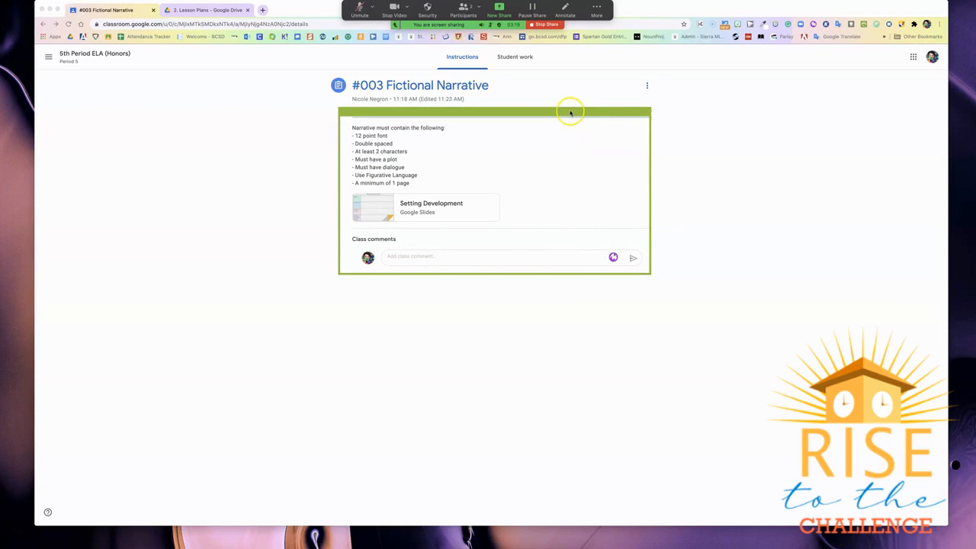
pyautogui.moveTo(570, 112)
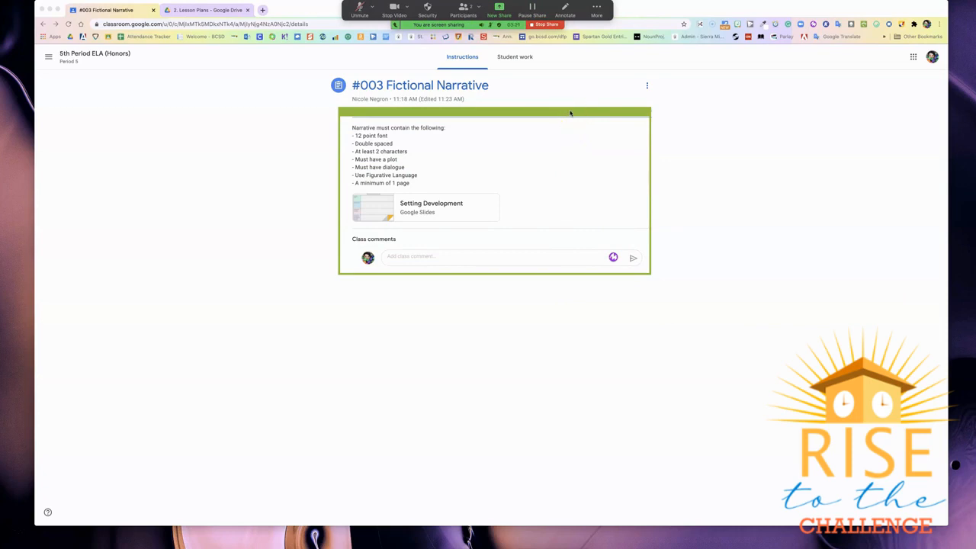
pyautogui.moveTo(550, 101)
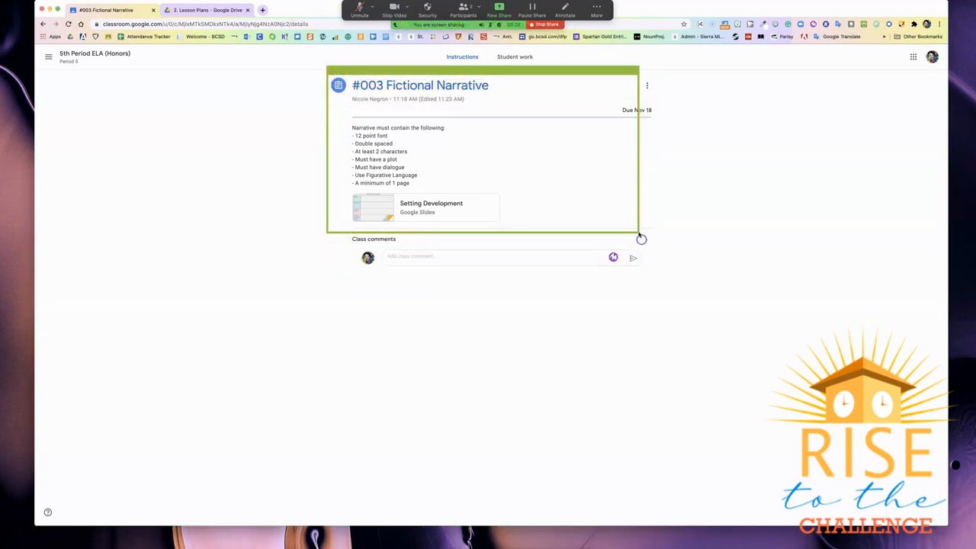
# - Stretch the green share frame over the #003 Fictional Narrative card and its class comments
pyautogui.click(531, 11)
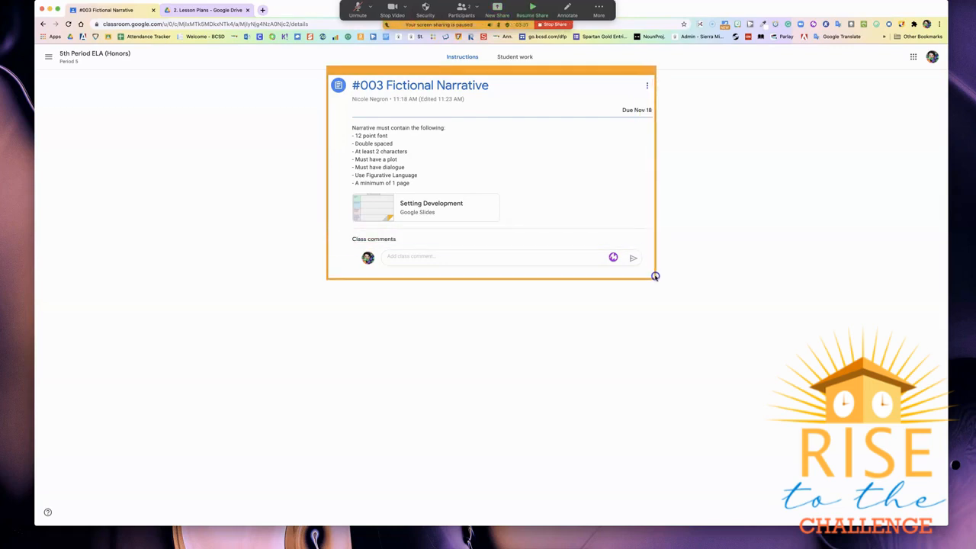
pyautogui.click(532, 13)
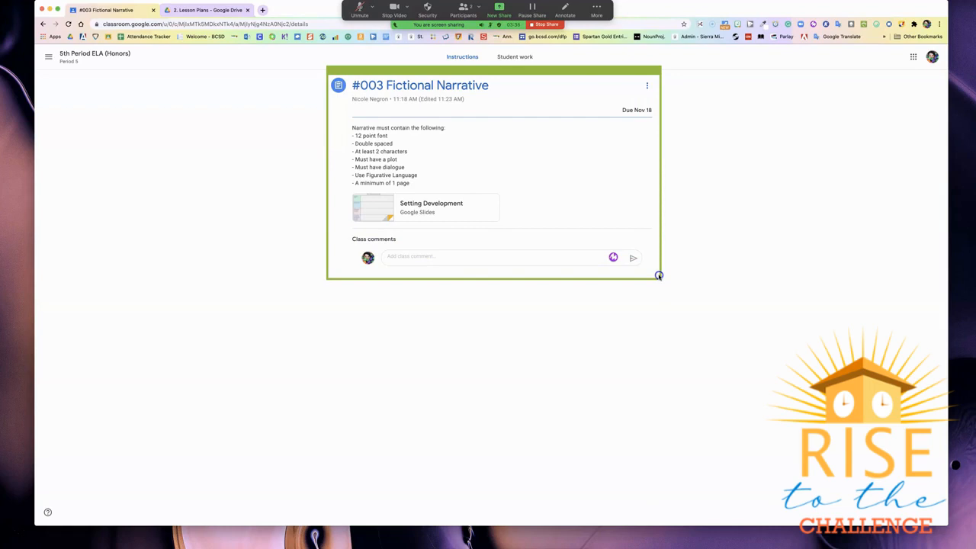
pyautogui.moveTo(658, 276)
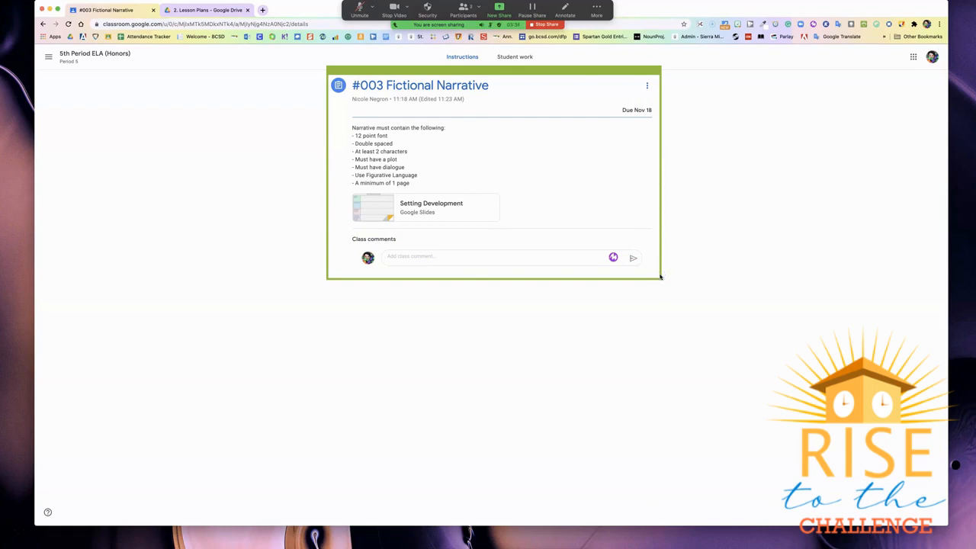
pyautogui.moveTo(576, 121)
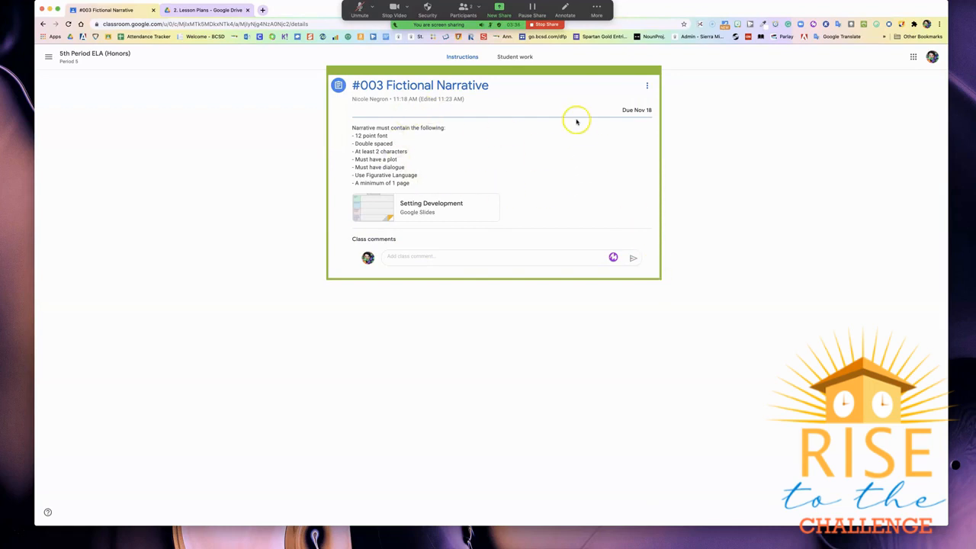
pyautogui.moveTo(506, 97)
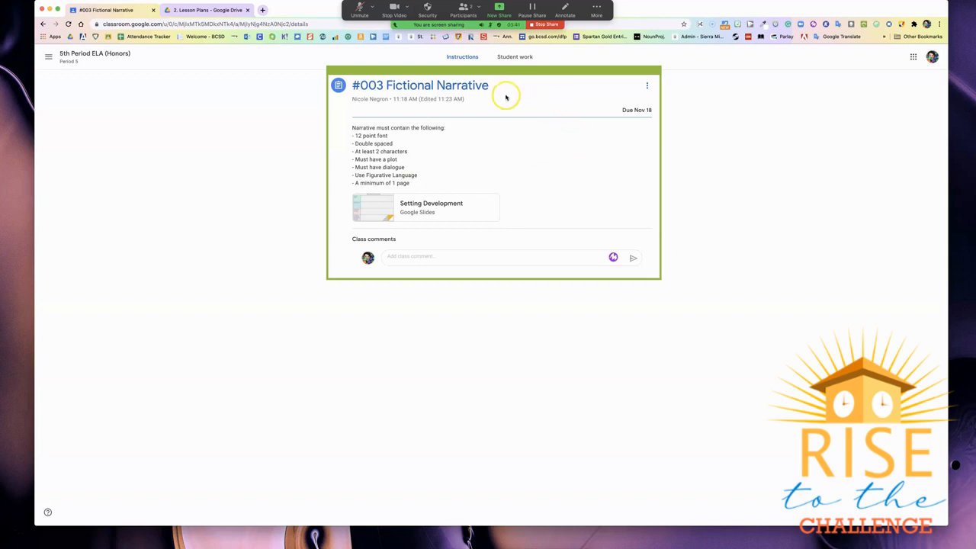
pyautogui.moveTo(660, 279)
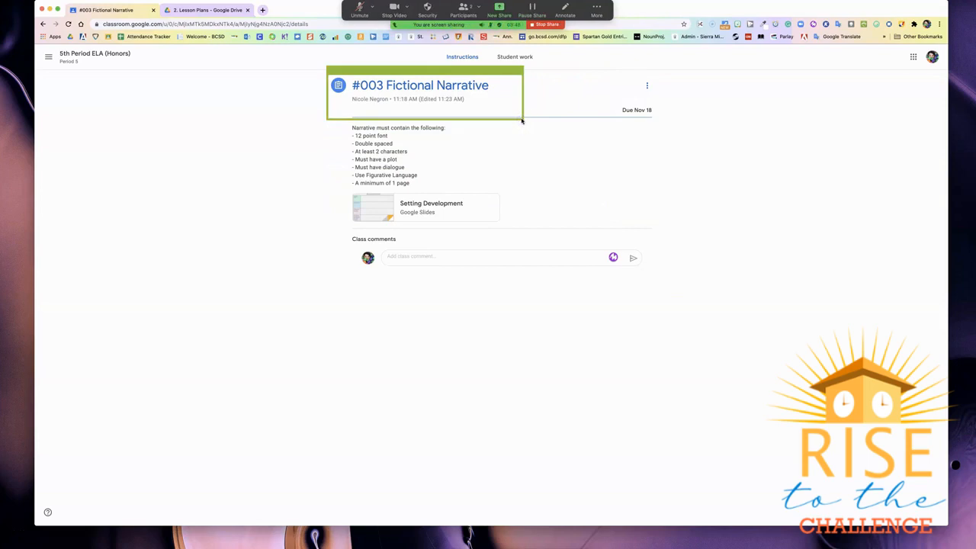
pyautogui.click(532, 10)
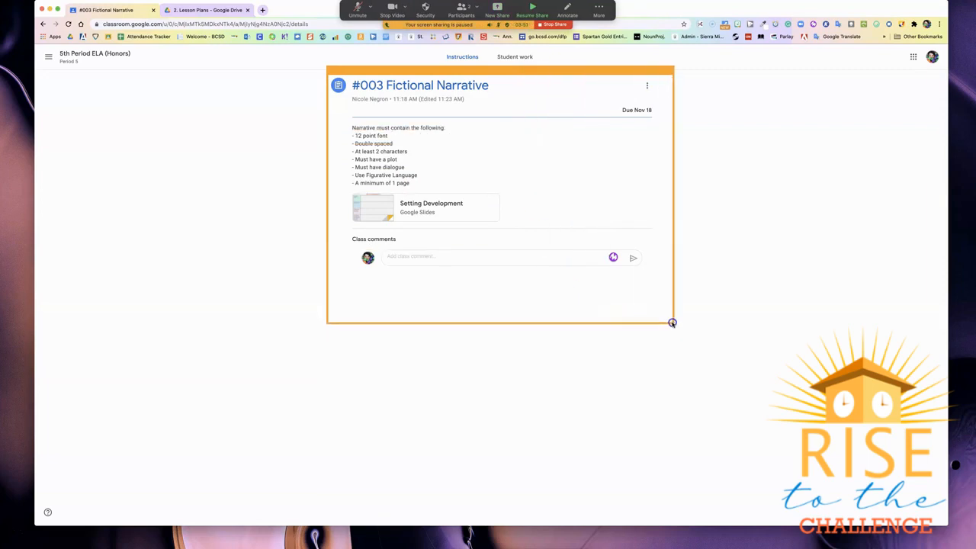
pyautogui.click(532, 10)
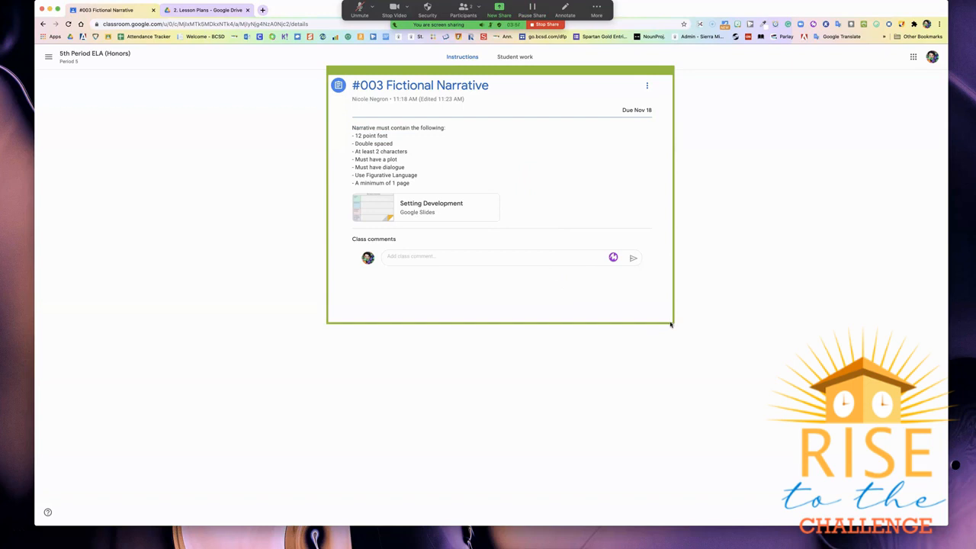
pyautogui.moveTo(462, 437)
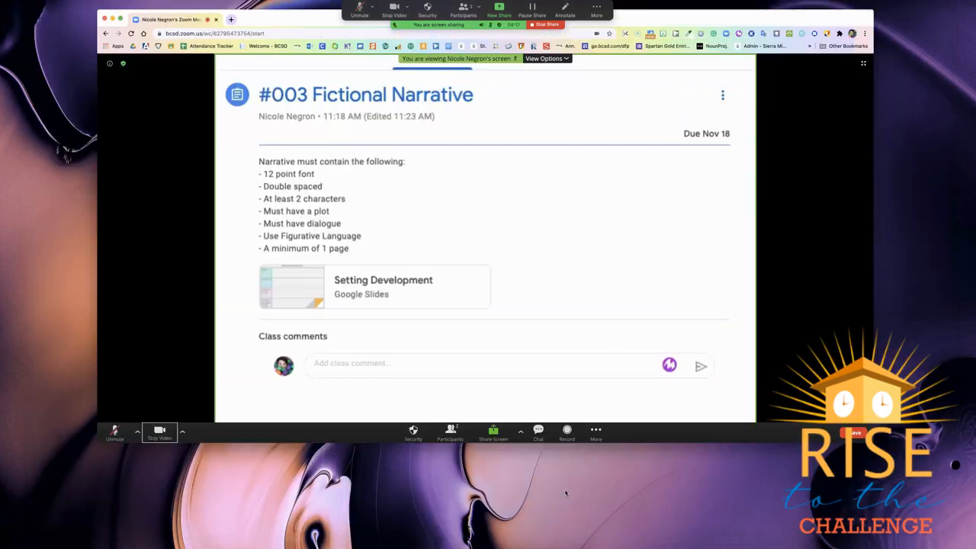
pyautogui.moveTo(746, 489)
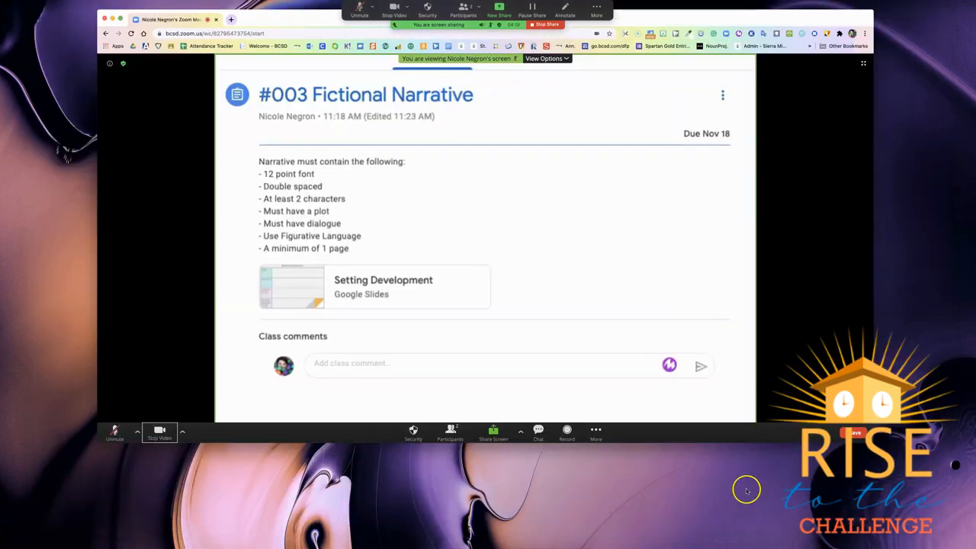
pyautogui.moveTo(774, 486)
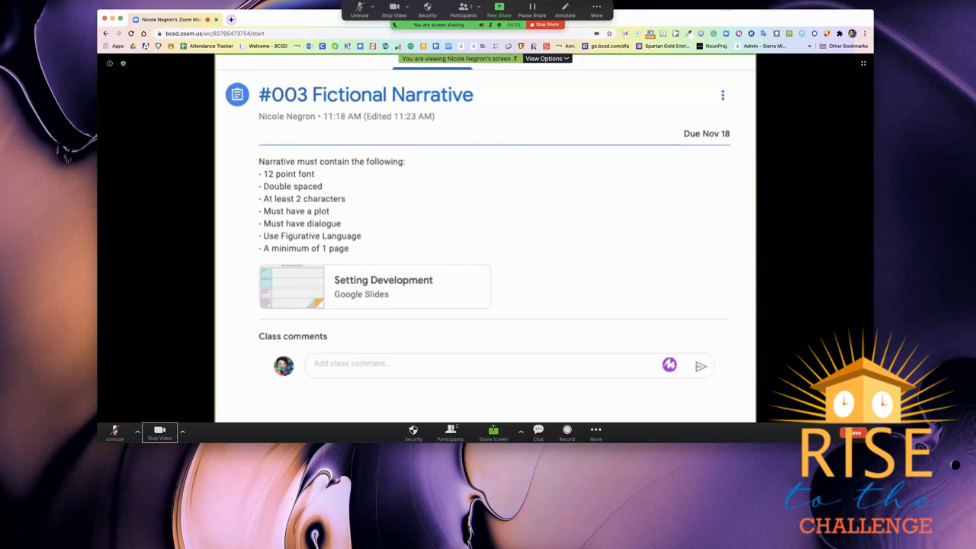
# - Readjust the share frame while watching the student view, scrolling back to the assignment title
pyautogui.click(531, 10)
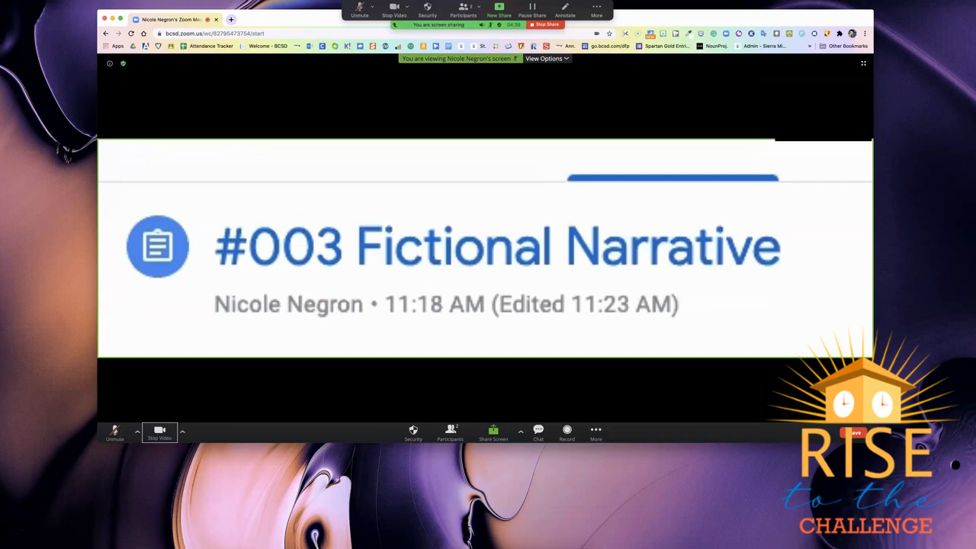
pyautogui.moveTo(862, 327)
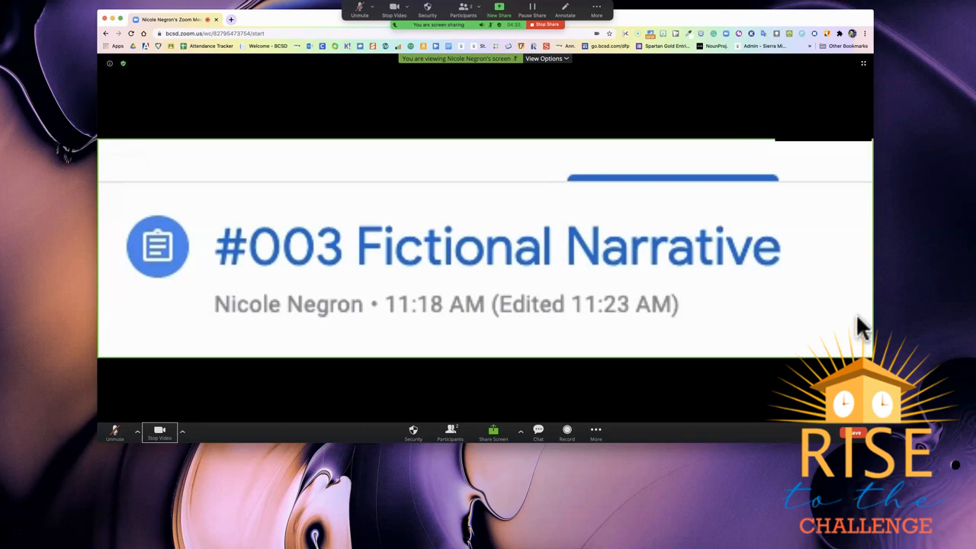
pyautogui.click(532, 10)
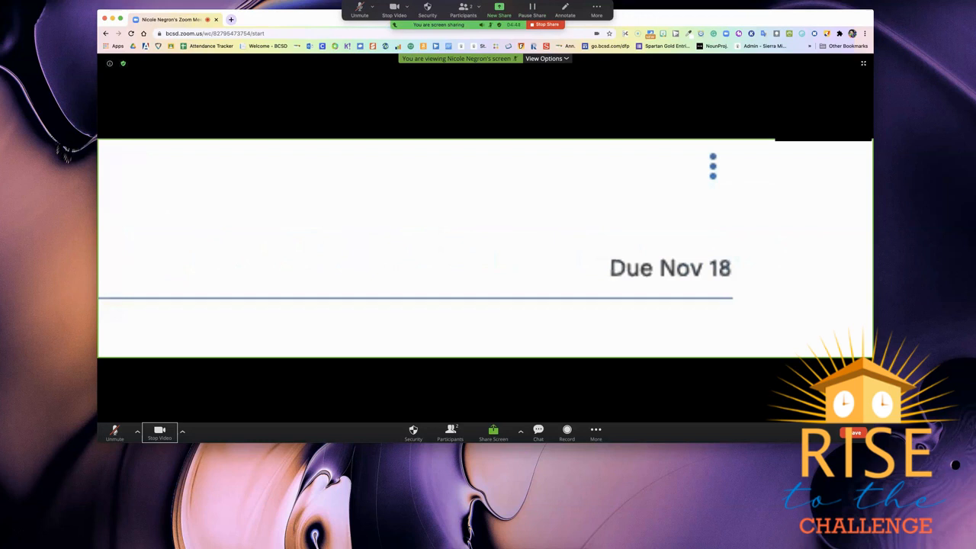
pyautogui.click(532, 9)
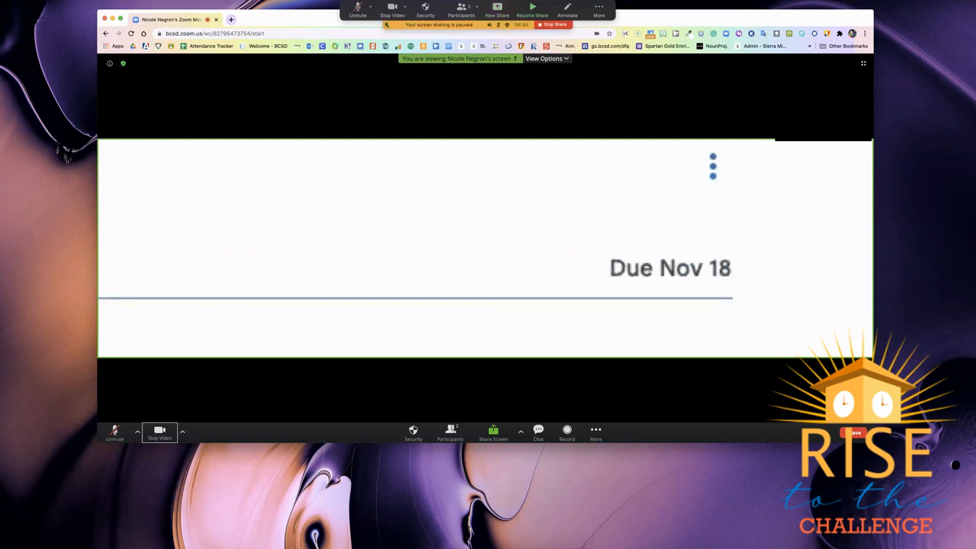
pyautogui.scroll(3)
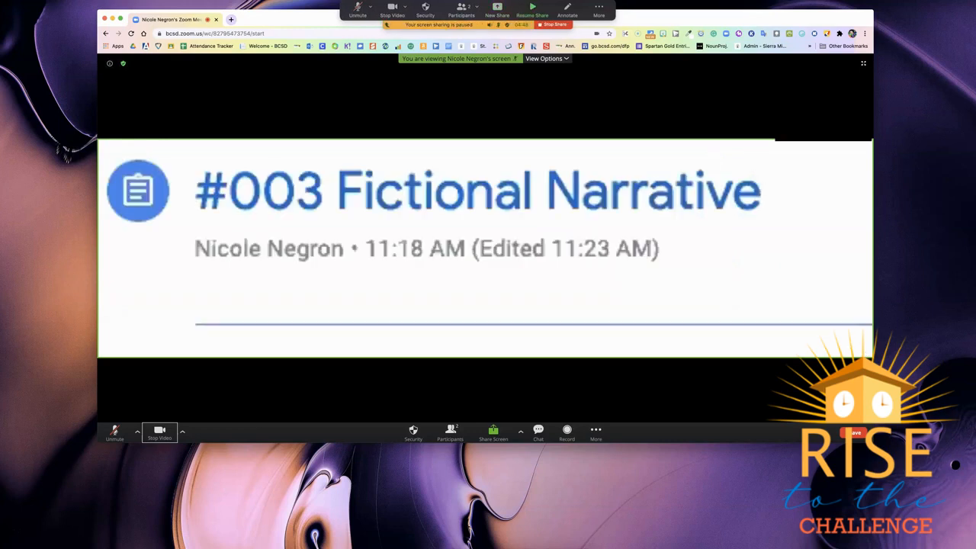
pyautogui.click(532, 9)
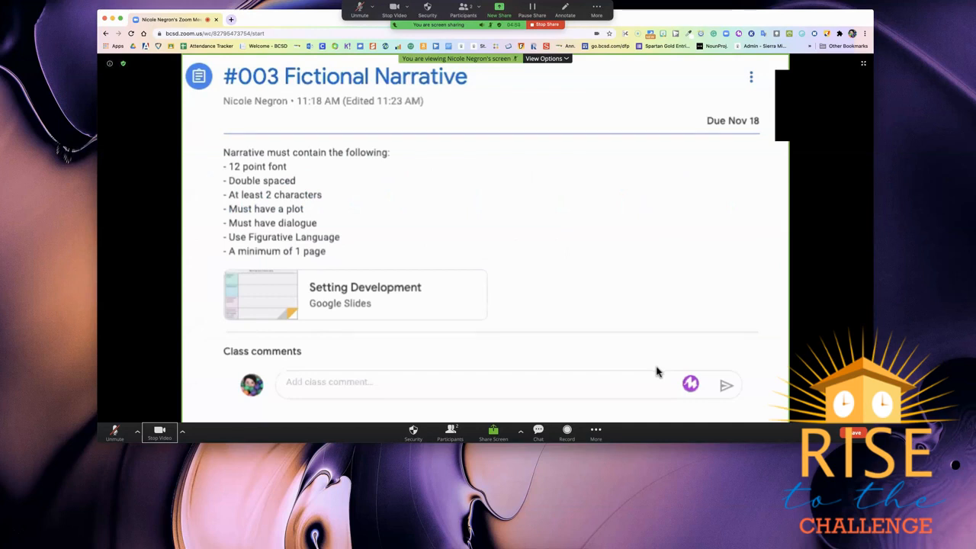
pyautogui.moveTo(842, 151)
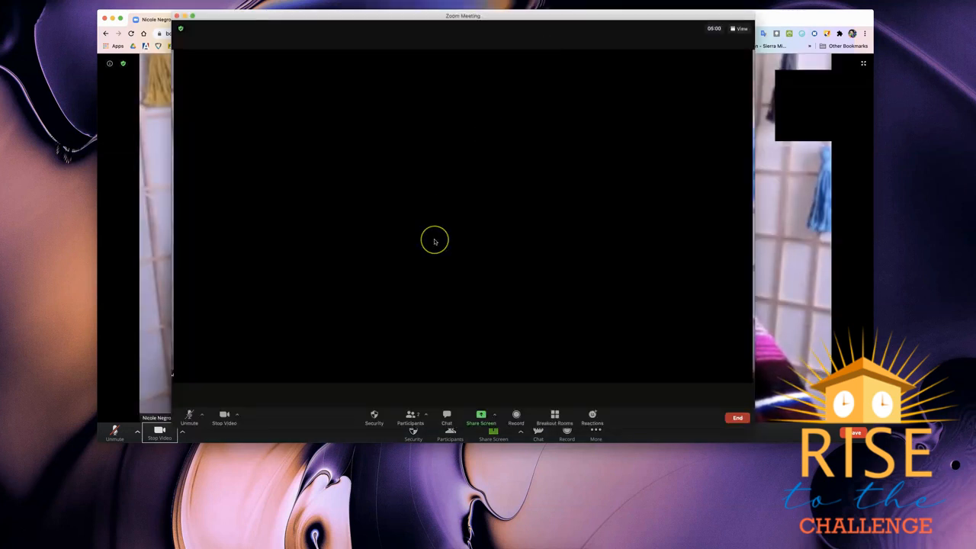
pyautogui.moveTo(264, 432)
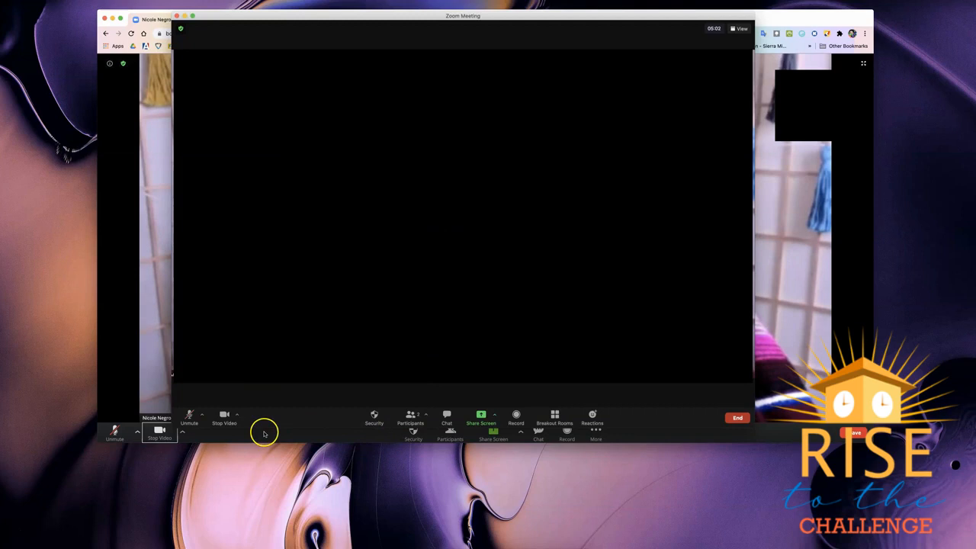